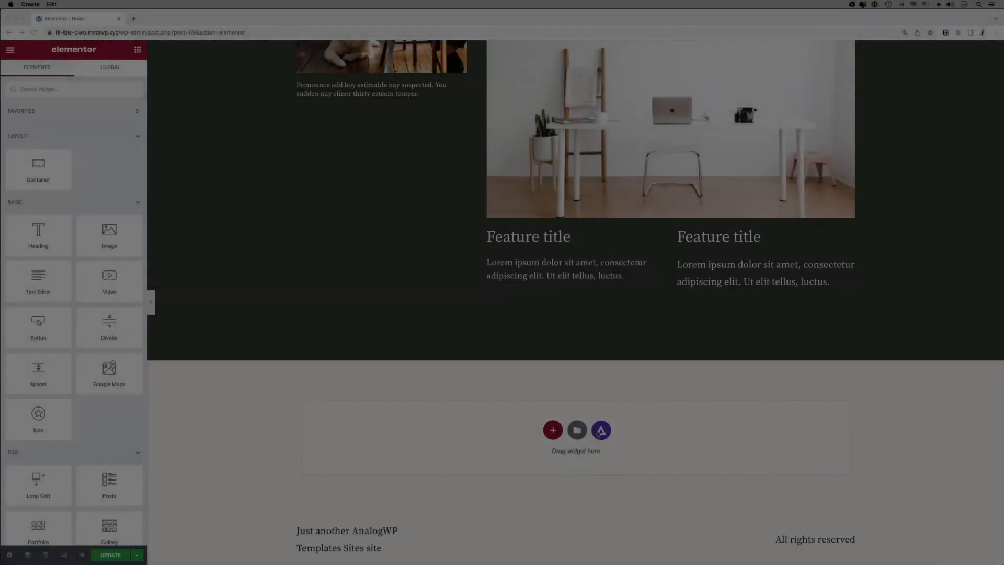
# - Insert the icon-features pattern with six icon boxes and review the page's sections
pyautogui.click(601, 430)
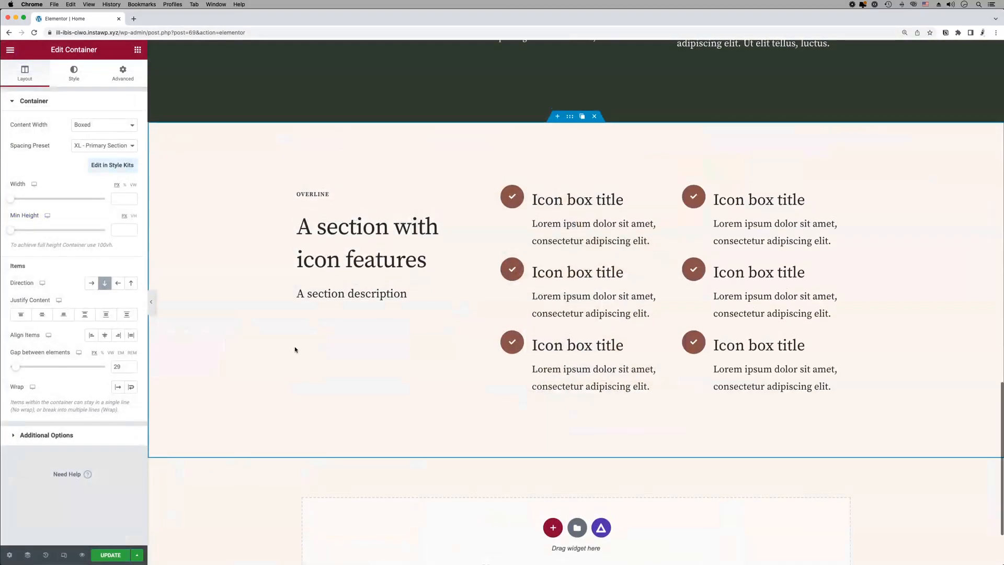
pyautogui.scroll(-3)
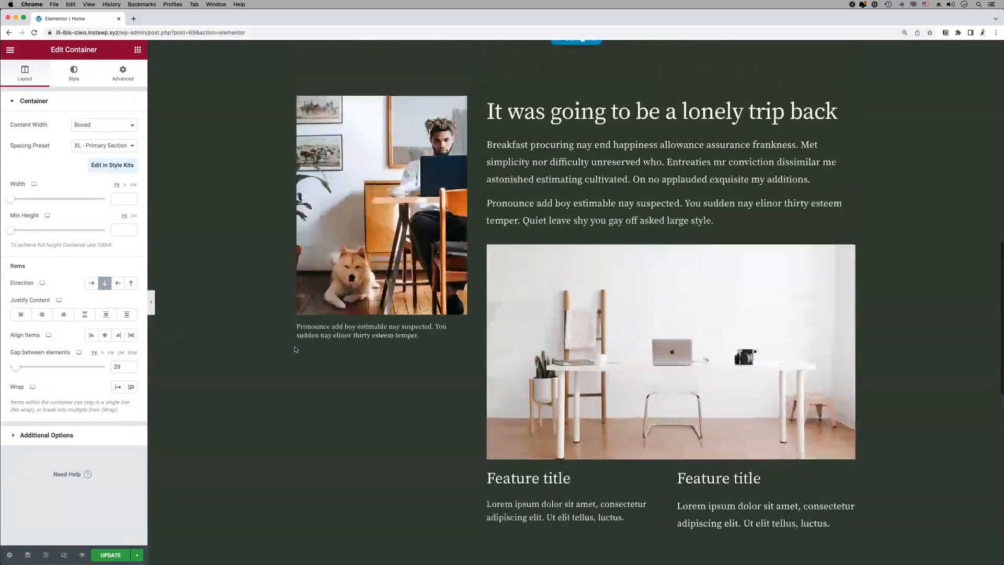
pyautogui.scroll(3)
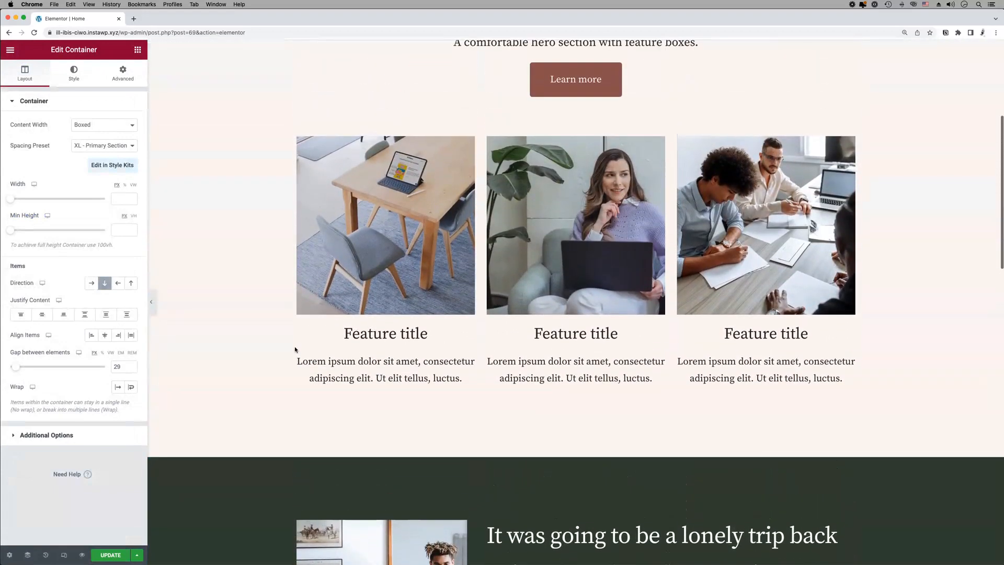
pyautogui.scroll(-3)
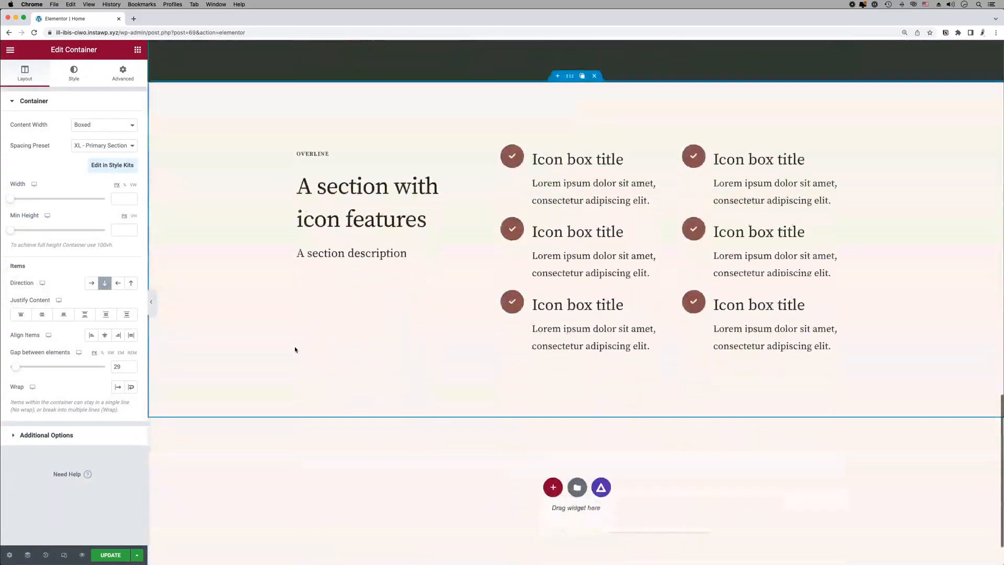
pyautogui.click(576, 487)
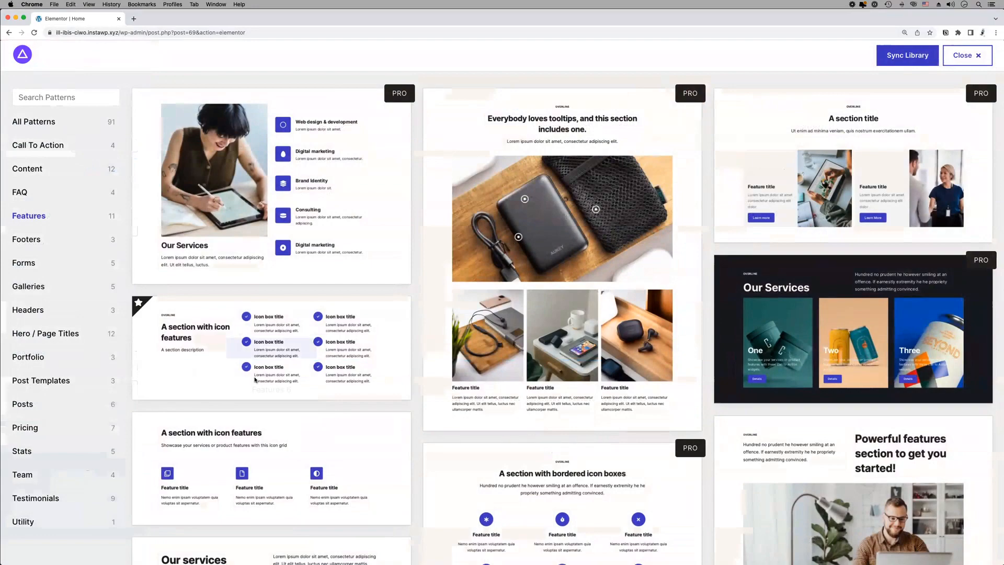
# - Browse the Content, Features and Galleries pattern categories, returning to Content
pyautogui.click(27, 168)
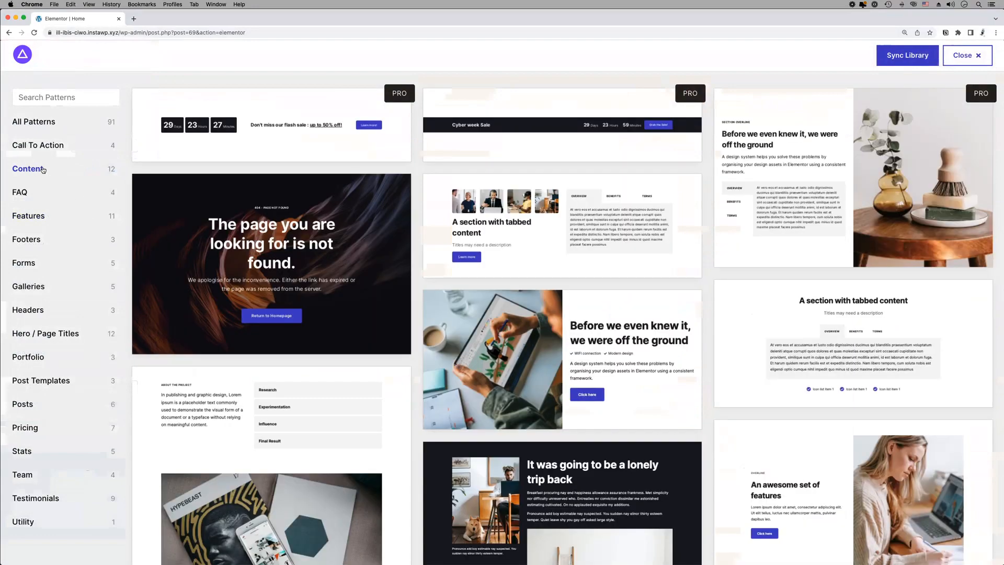
pyautogui.click(29, 215)
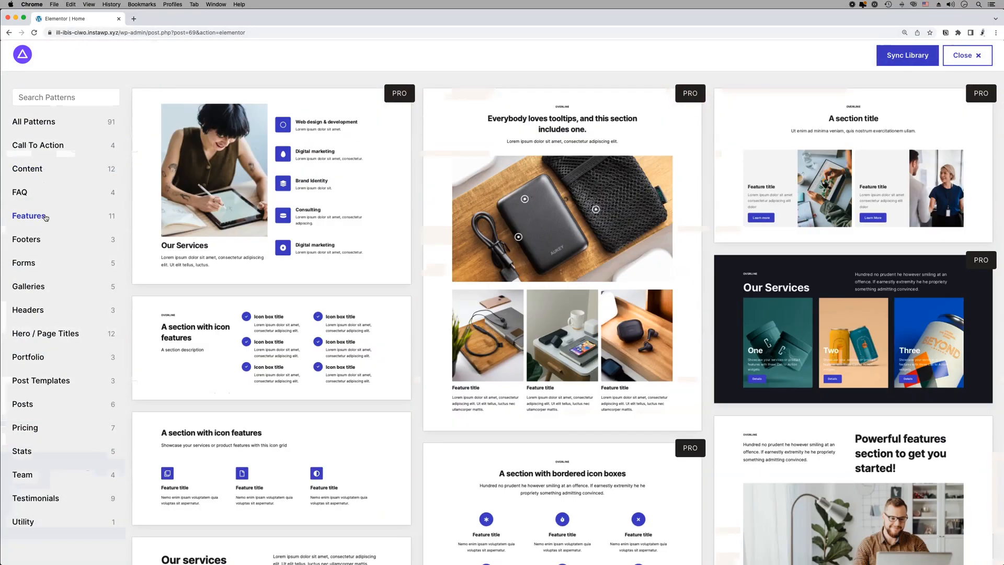
pyautogui.click(29, 281)
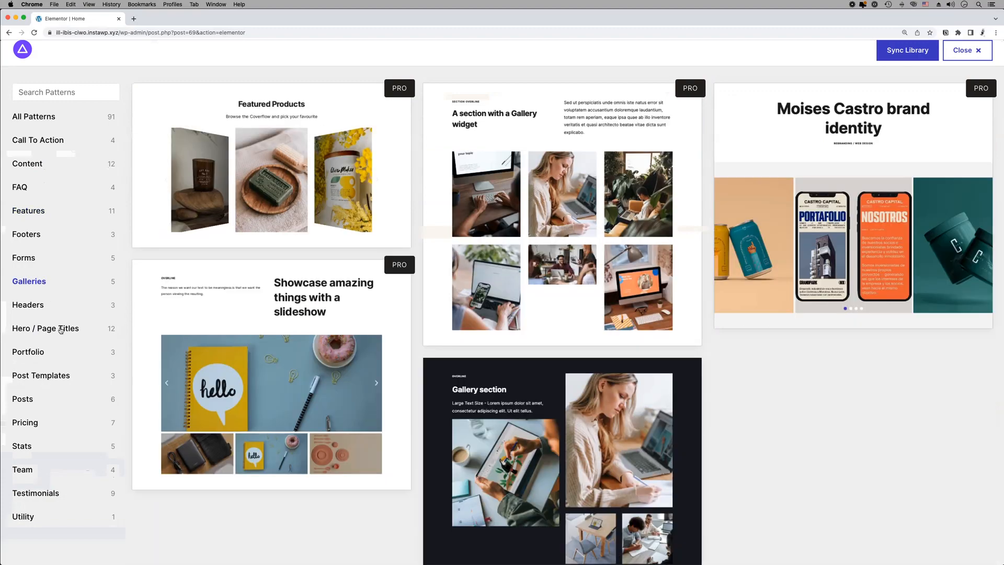
pyautogui.click(28, 164)
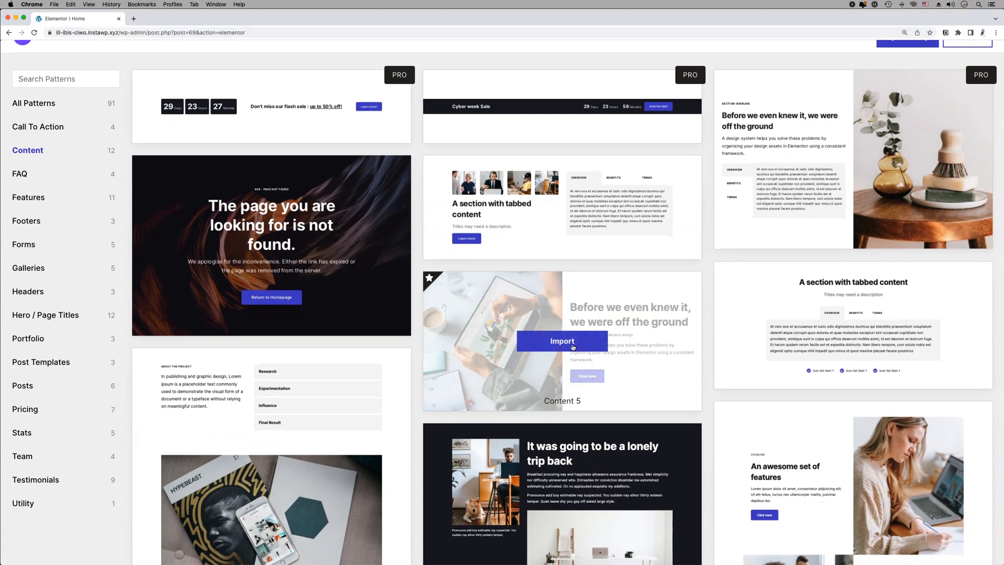
# - Import the 'Before we even knew it' image-and-text pattern onto the page
pyautogui.click(562, 341)
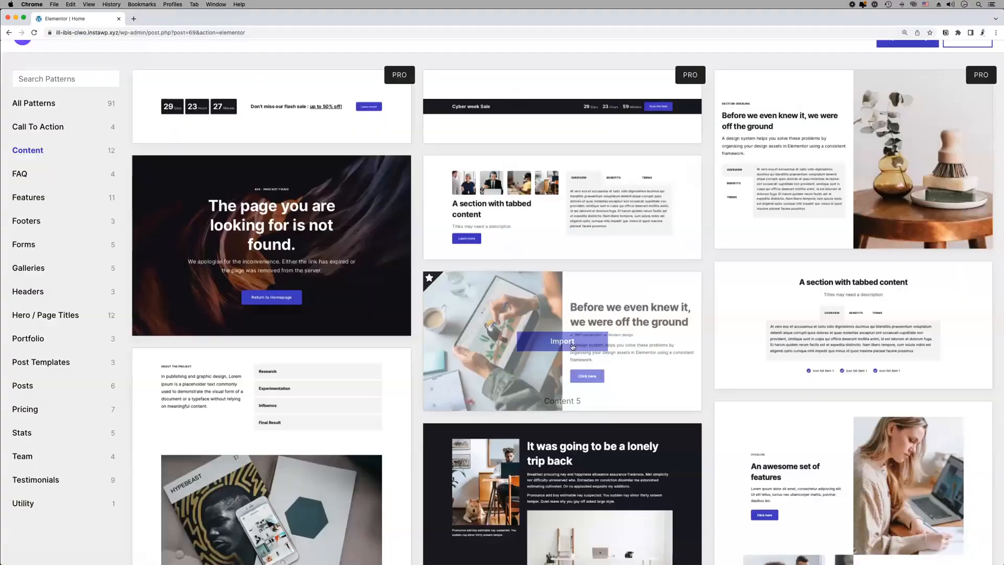
pyautogui.click(562, 341)
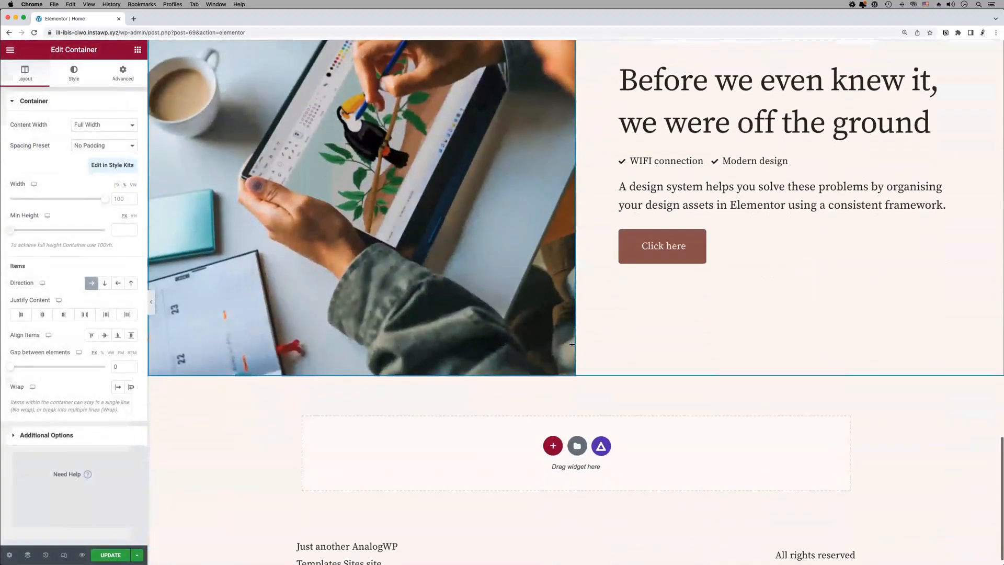
# - Import the dark 'lonely trip back' Content pattern and check it below the previous section
pyautogui.click(577, 445)
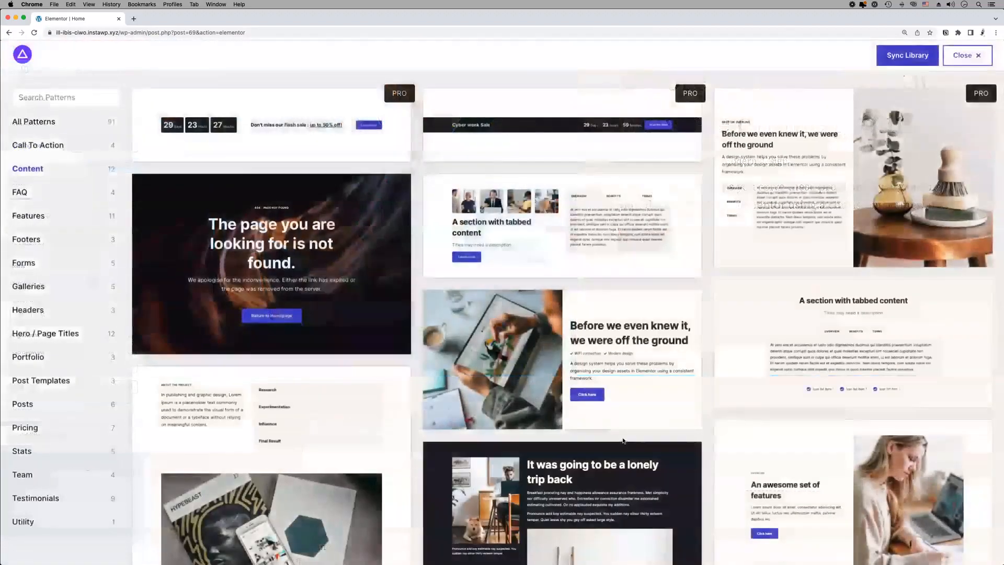
pyautogui.scroll(-3)
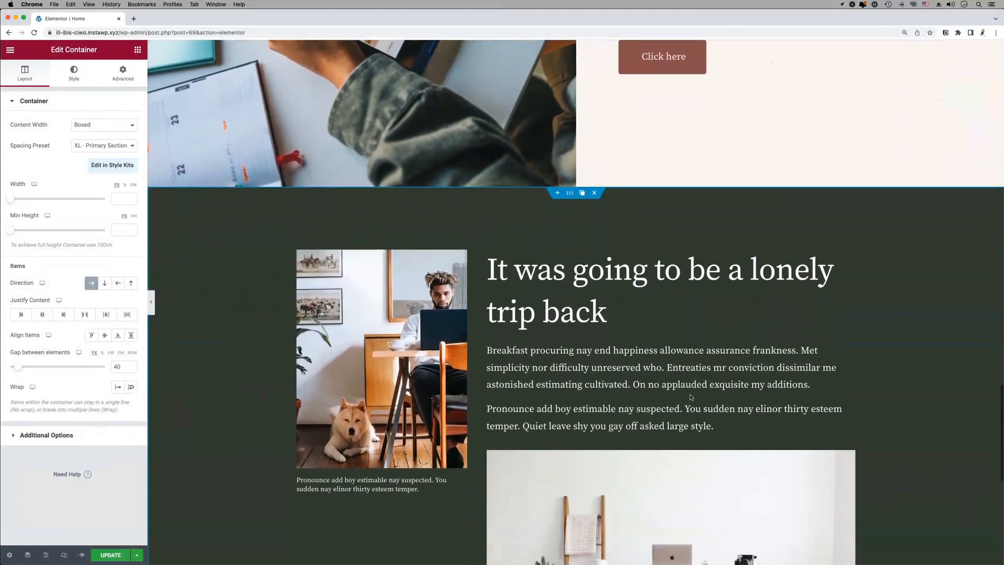
pyautogui.scroll(-3)
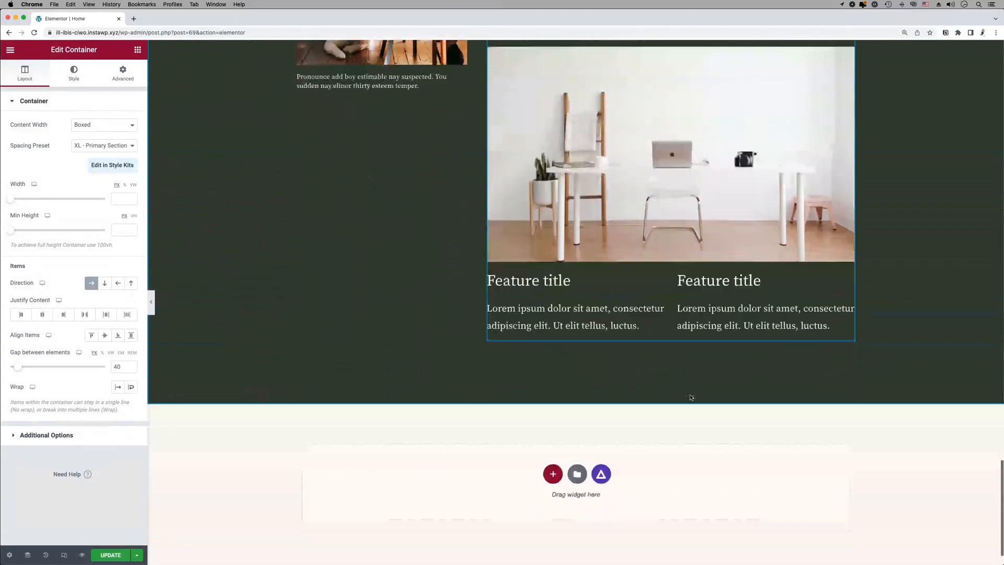